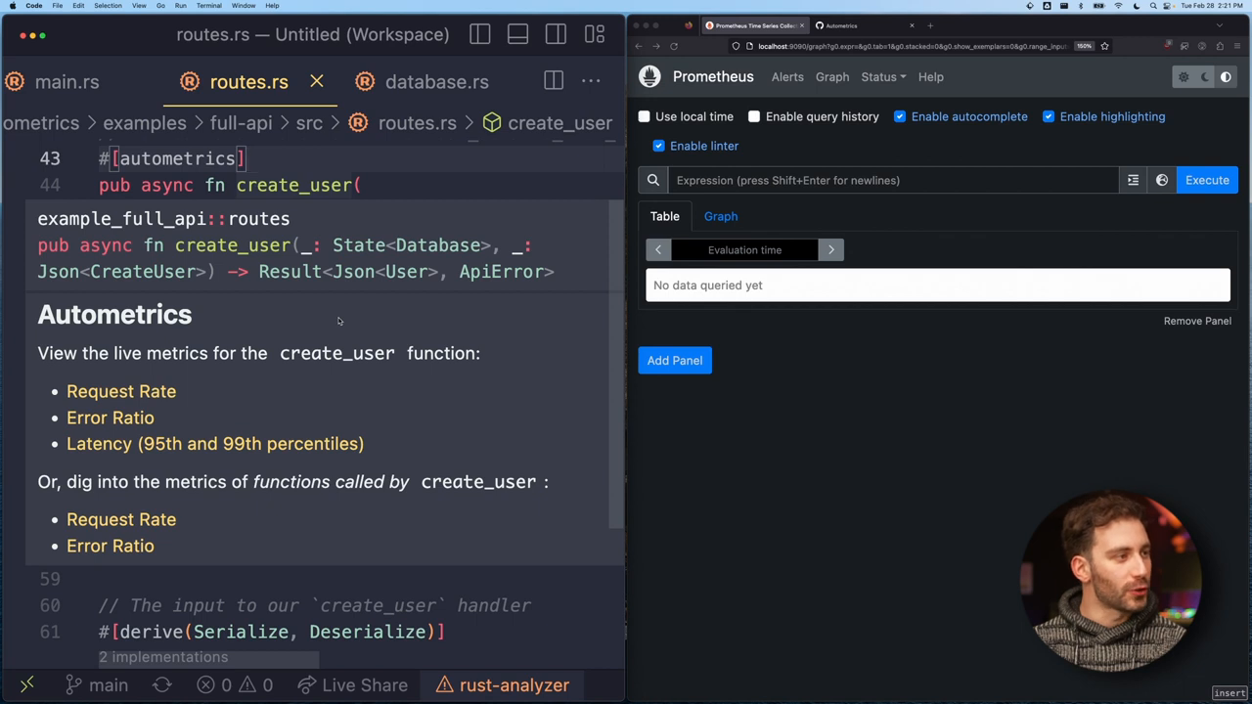
pyautogui.moveTo(296, 321)
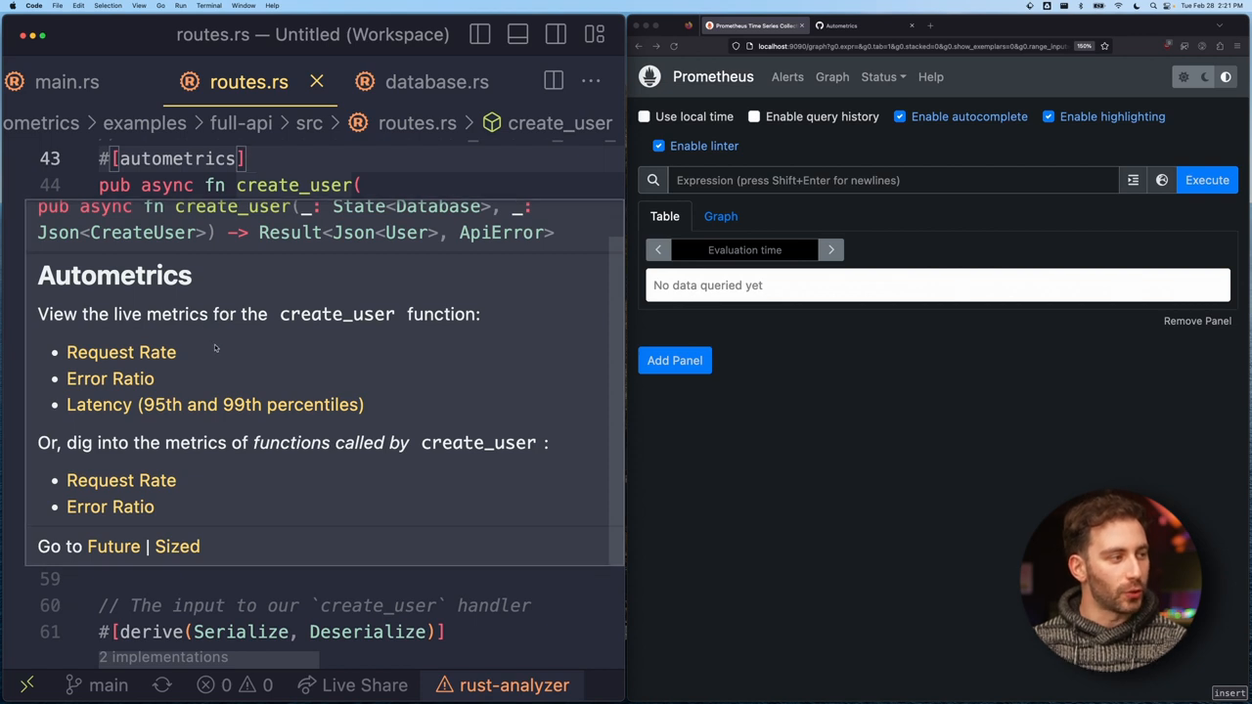
pyautogui.moveTo(265, 349)
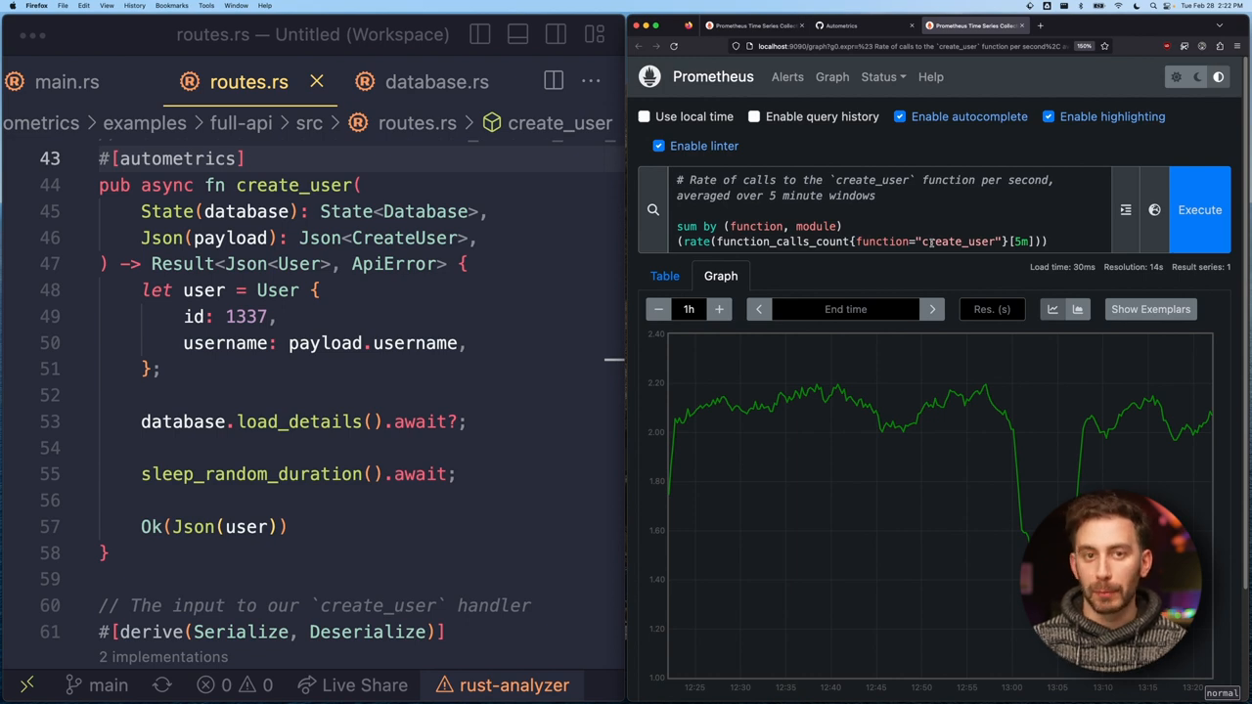
pyautogui.moveTo(1037, 385)
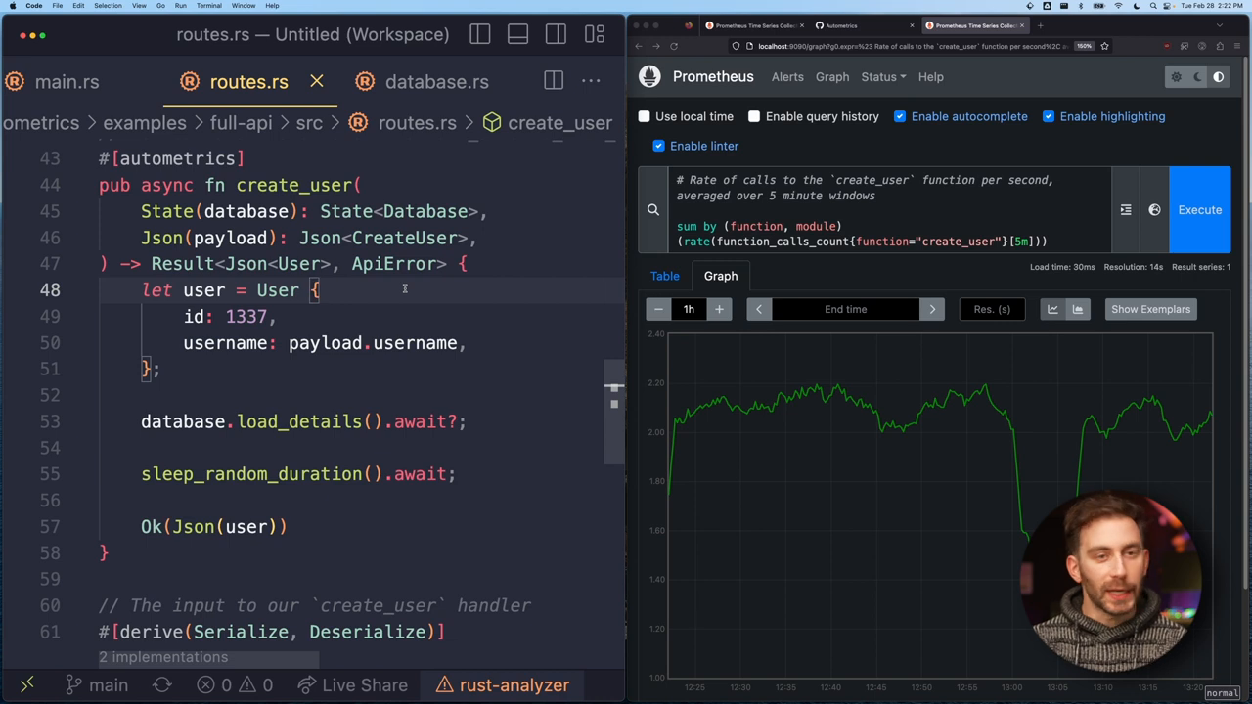
pyautogui.moveTo(401, 289)
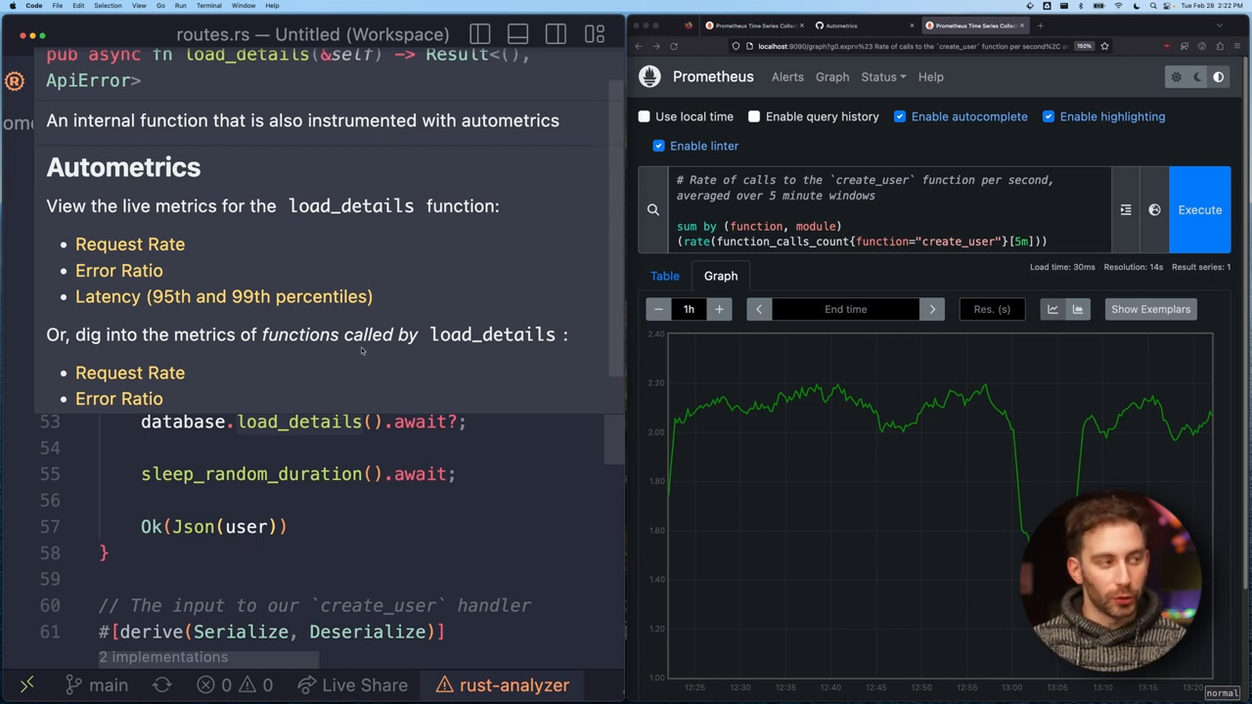
pyautogui.moveTo(273, 234)
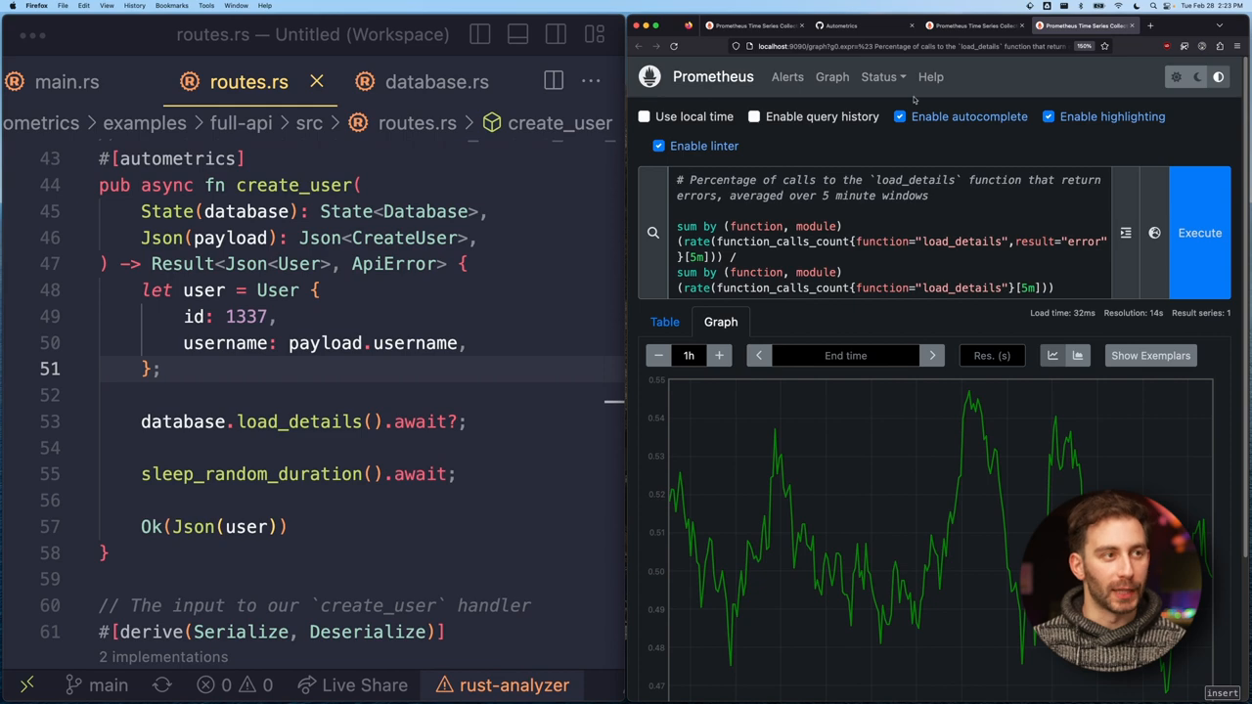
# Step: Switch Firefox to the Autometrics GitHub organization tab, leaving the Prometheus graphs open
pyautogui.click(836, 26)
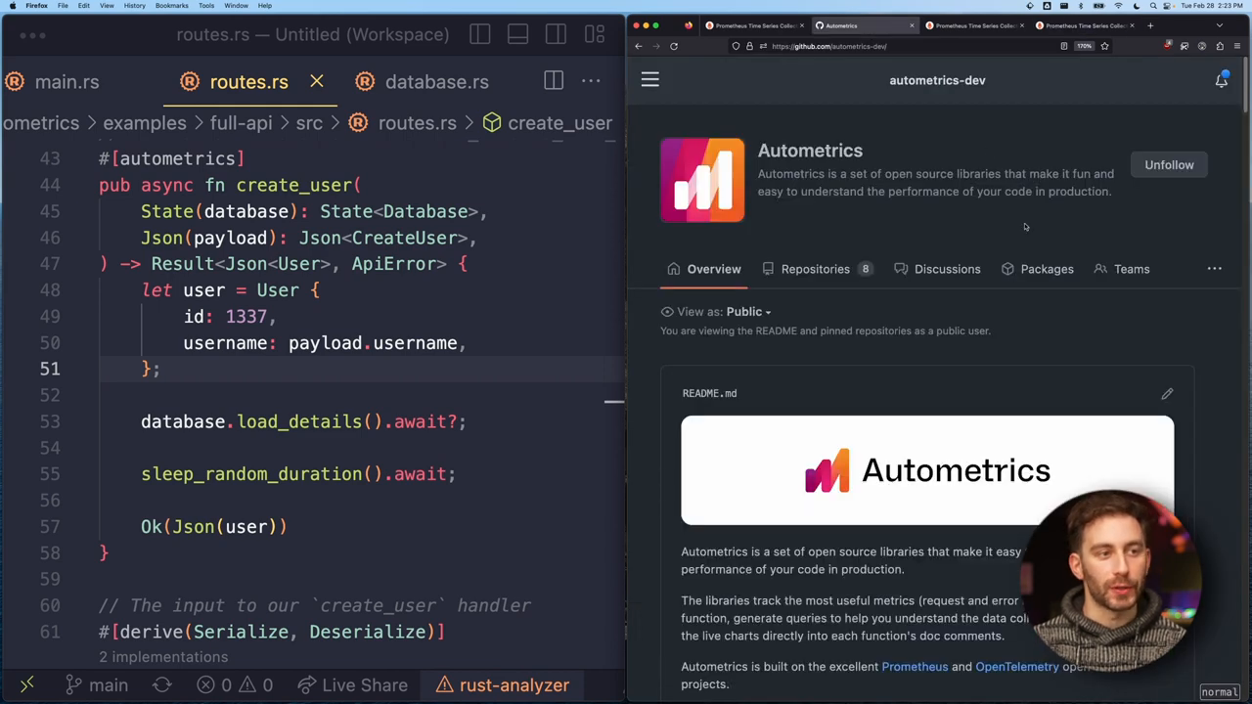